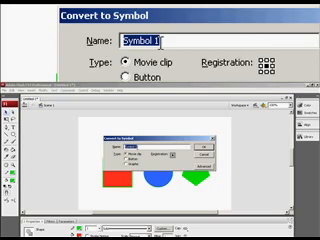
Step: Name the red square's new symbol 'm…' as a movie clip and confirm
type("m")
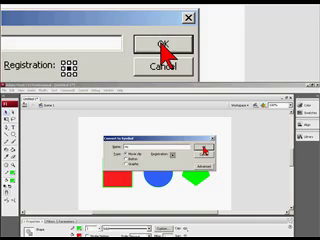
left_click(165, 40)
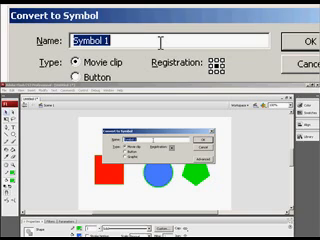
Step: Enter the button symbol name 'butt…' for the blue circle
type("b")
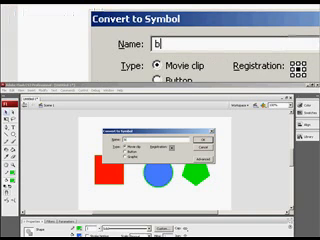
type("utt")
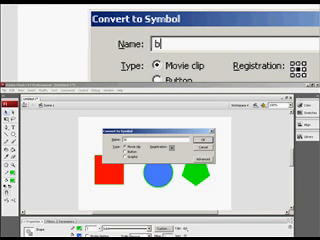
type("t")
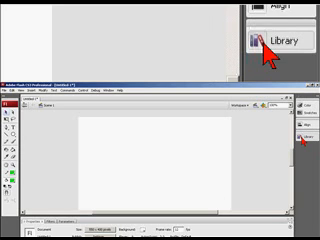
Step: Show the Library panel and select the gra symbol
left_click(278, 45)
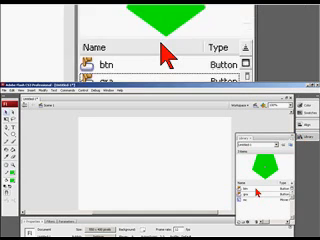
left_click(100, 25)
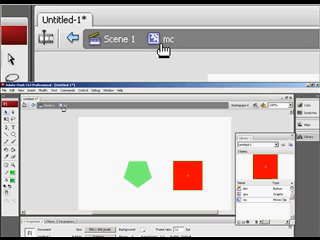
Step: Select the red square inside the mc movie clip
left_click(170, 37)
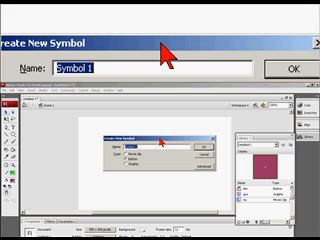
Step: Enter 'mc' as the start of the new movie clip name mc2
type("mc")
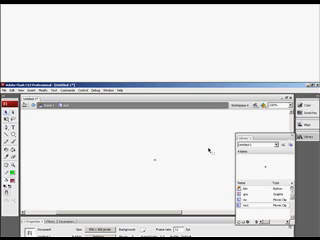
mouse_move(208, 150)
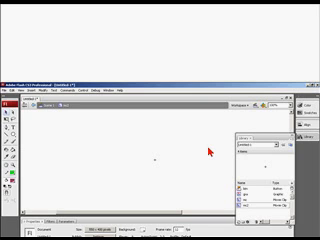